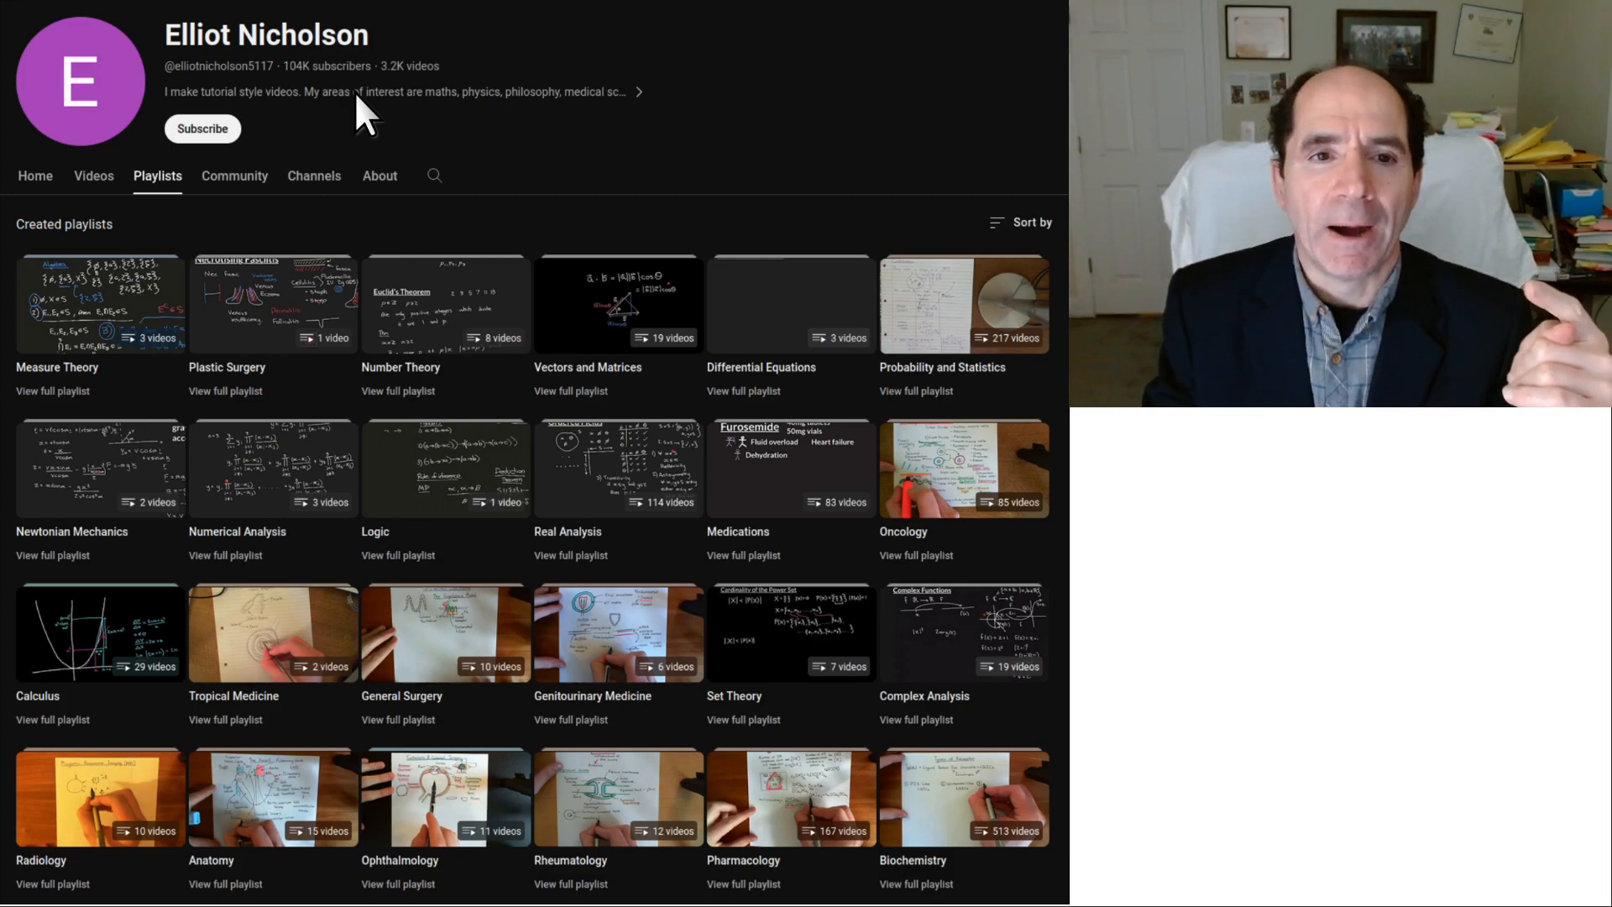
mouse_move(564, 409)
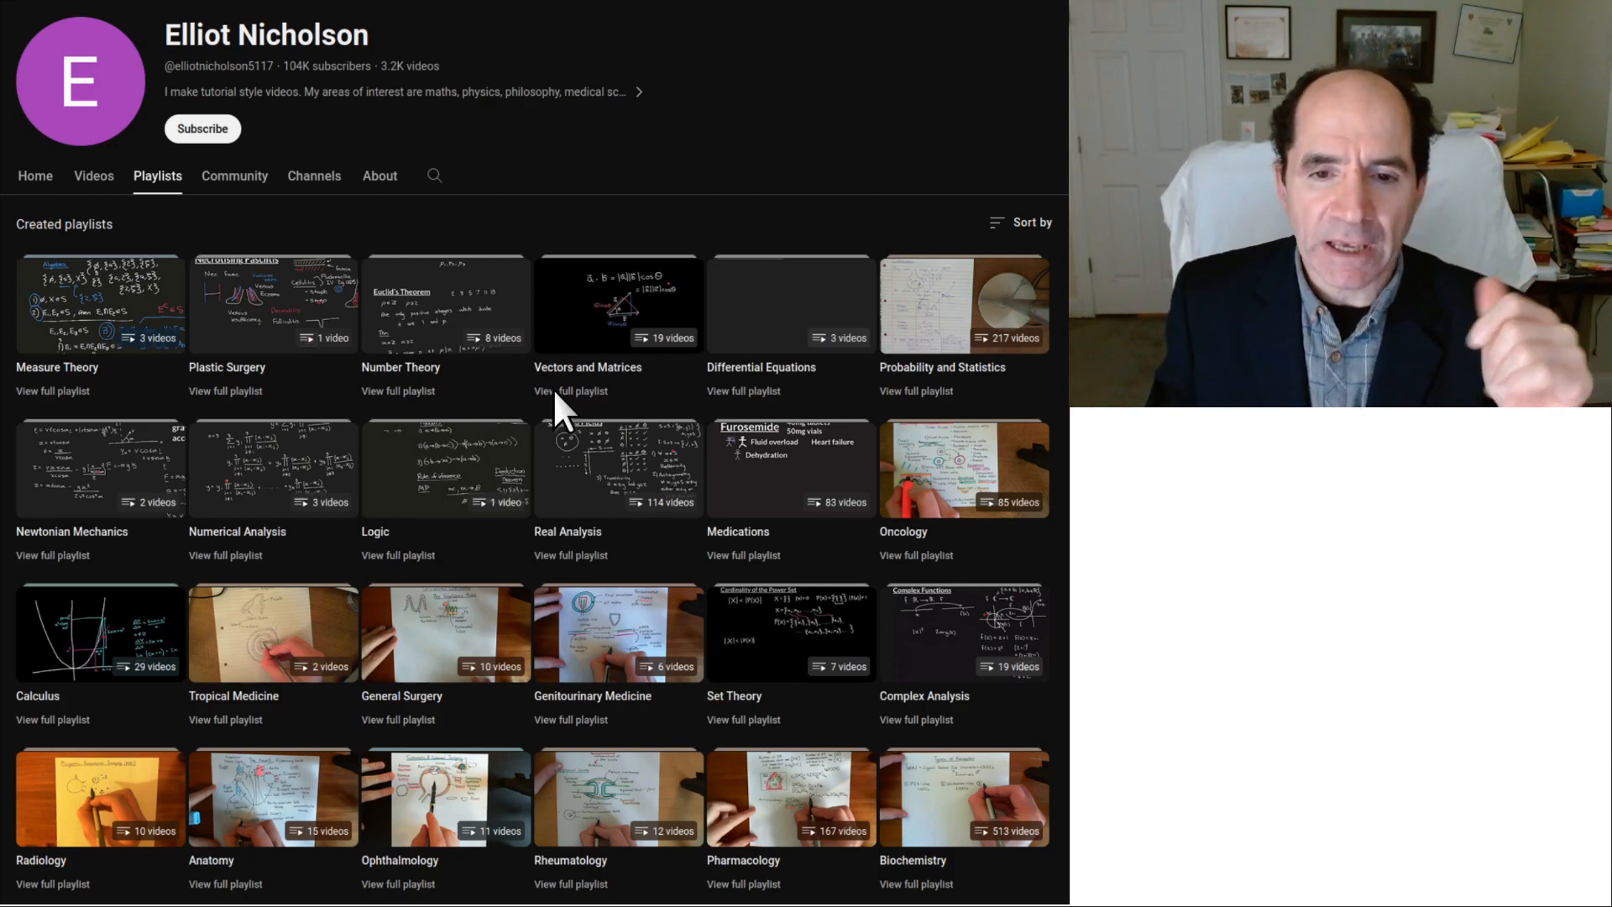